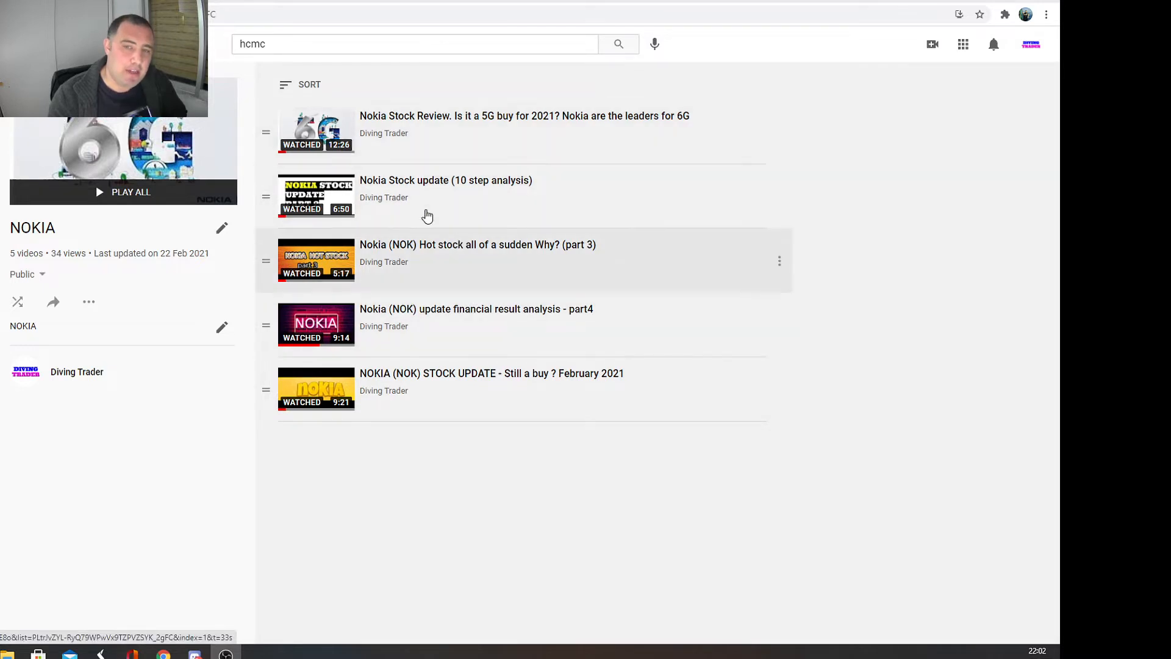
mouse_move(371, 180)
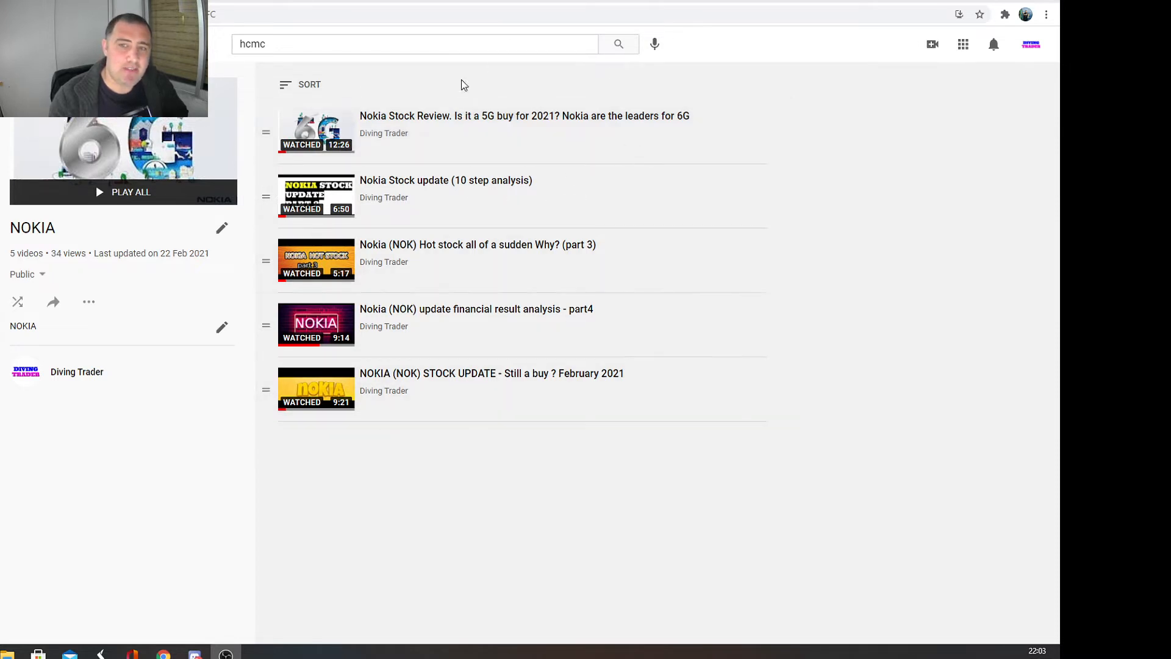
mouse_move(306, 119)
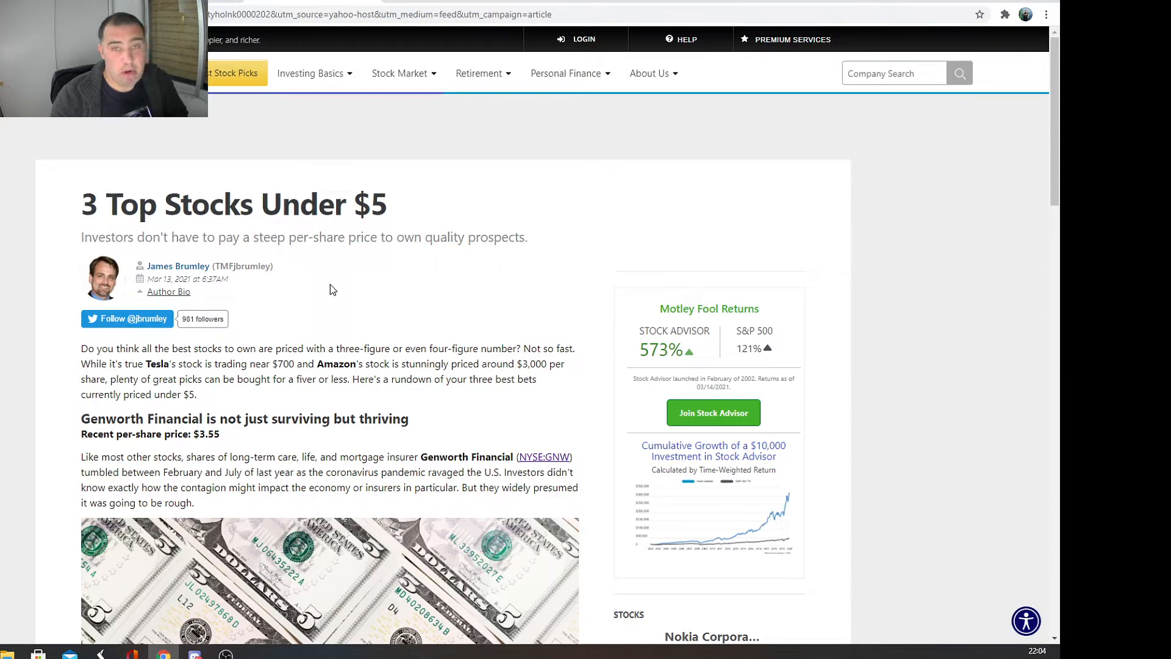
Step: Scroll the Motley Fool article to its 'Nokia isn't a mere phone company' section
scroll(down, 3)
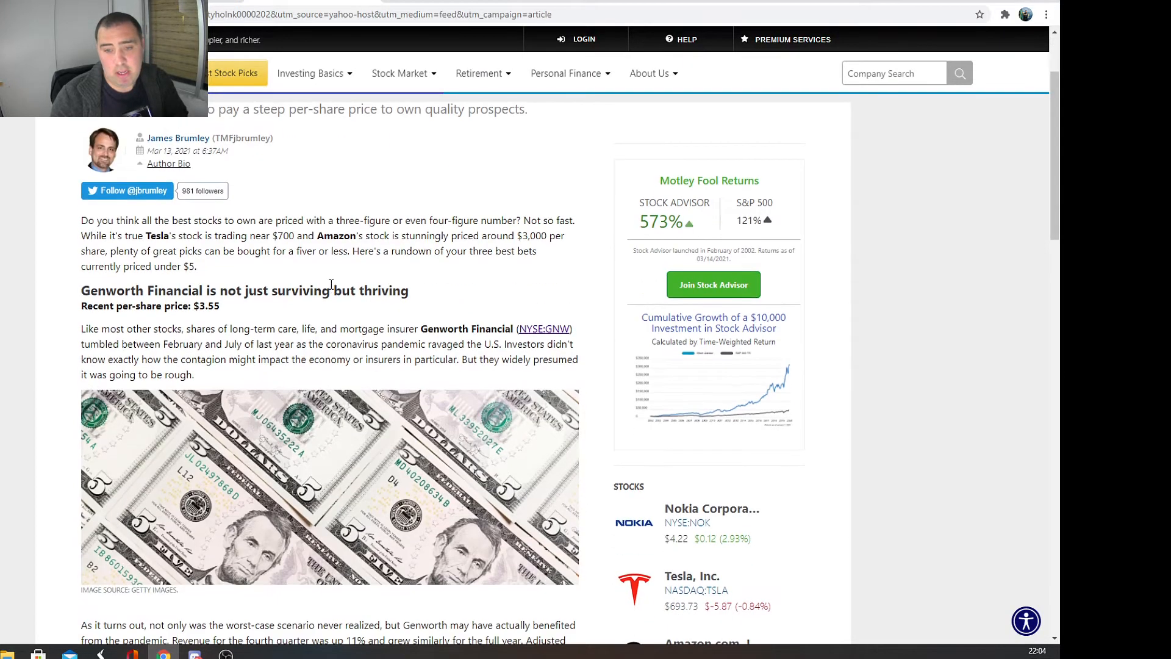
scroll(down, 3)
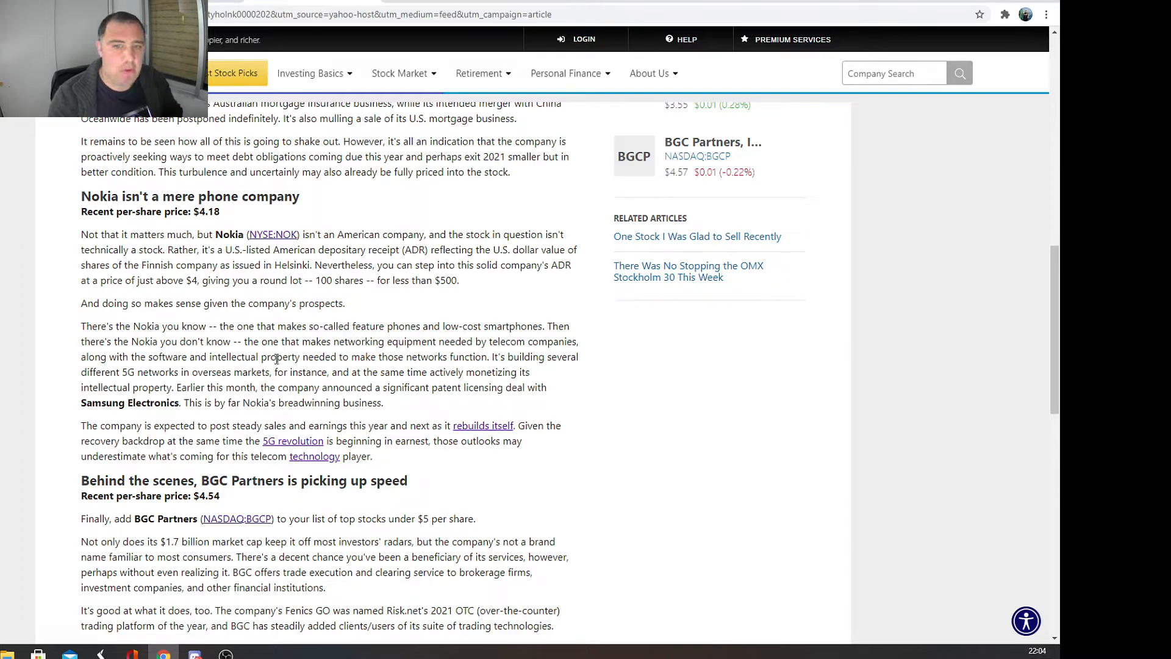
mouse_move(437, 372)
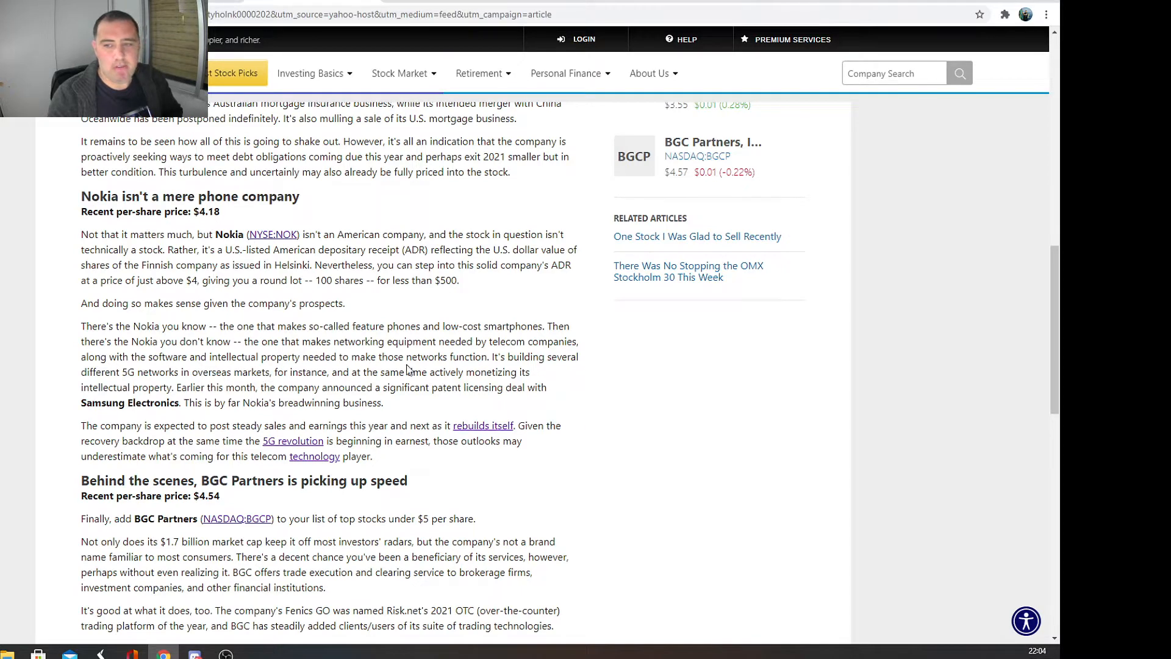
mouse_move(201, 372)
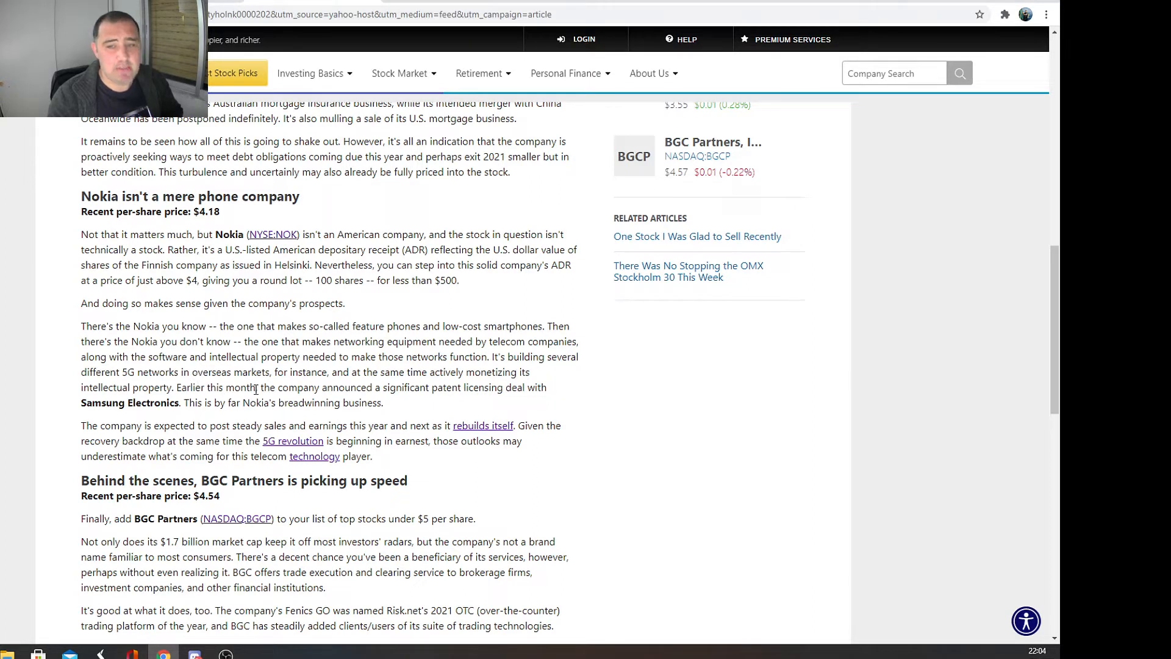
mouse_move(381, 383)
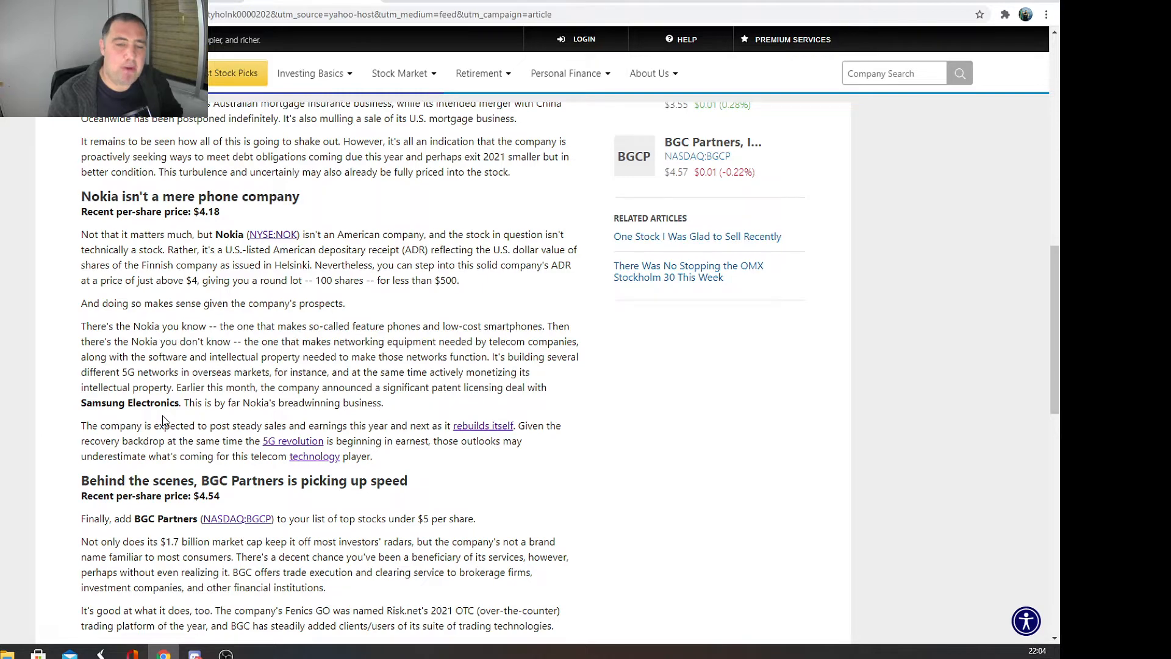
scroll(up, 3)
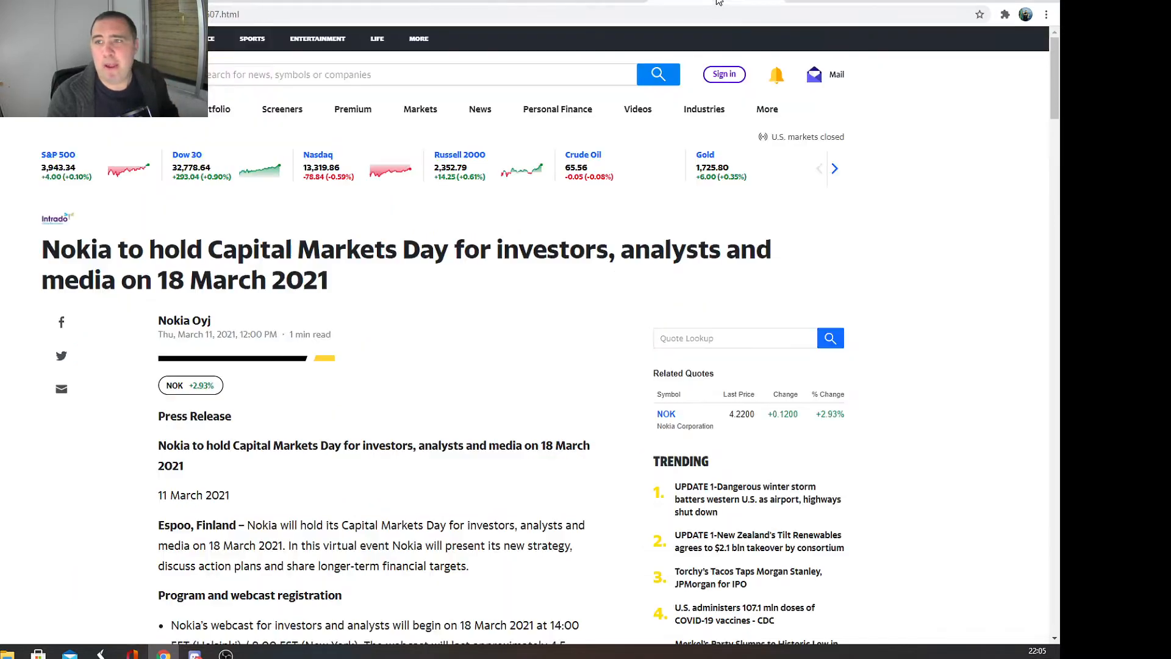
mouse_move(155, 198)
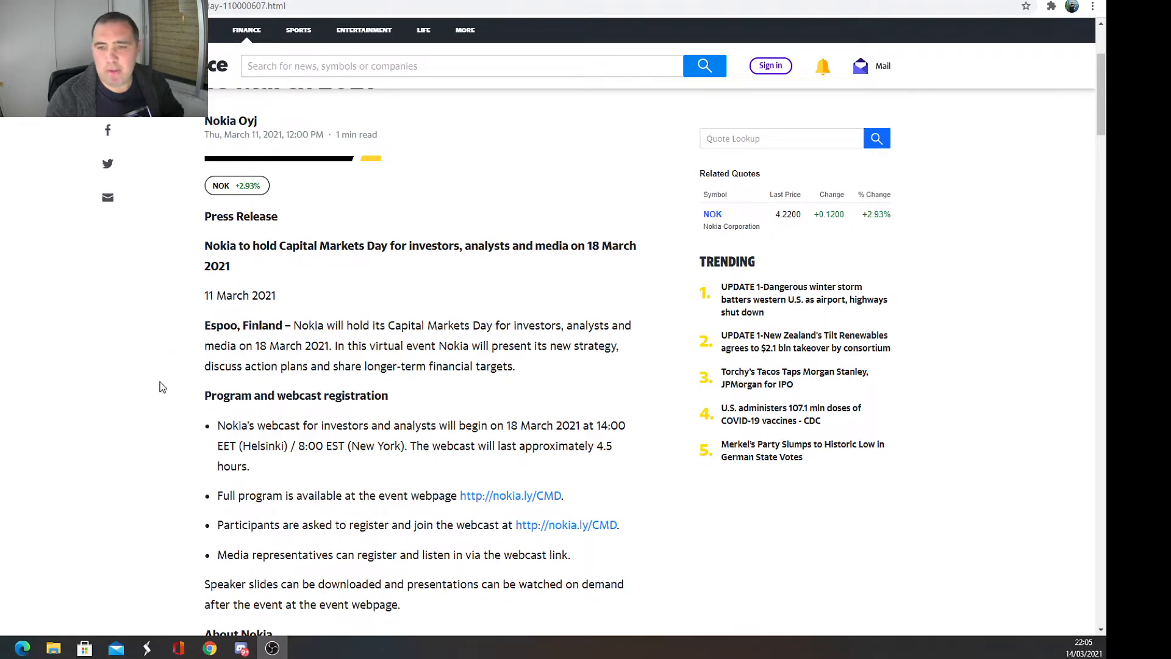
Step: Scroll the Capital Markets Day press release down to its program and webcast registration details
scroll(down, 3)
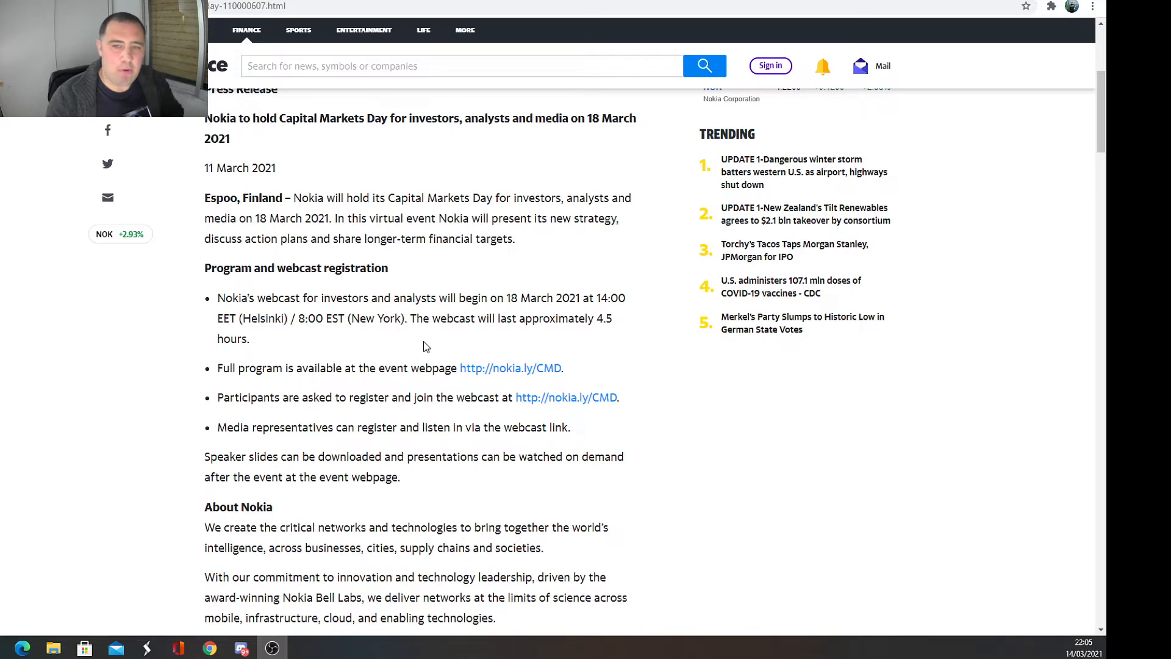
mouse_move(479, 342)
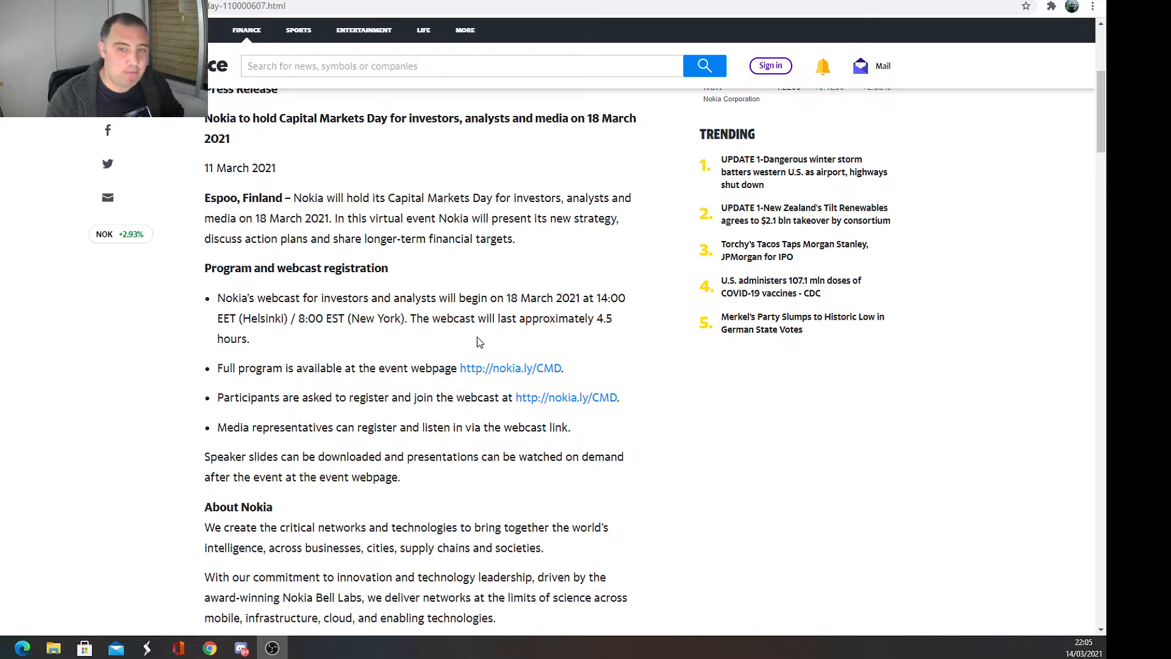
mouse_move(315, 411)
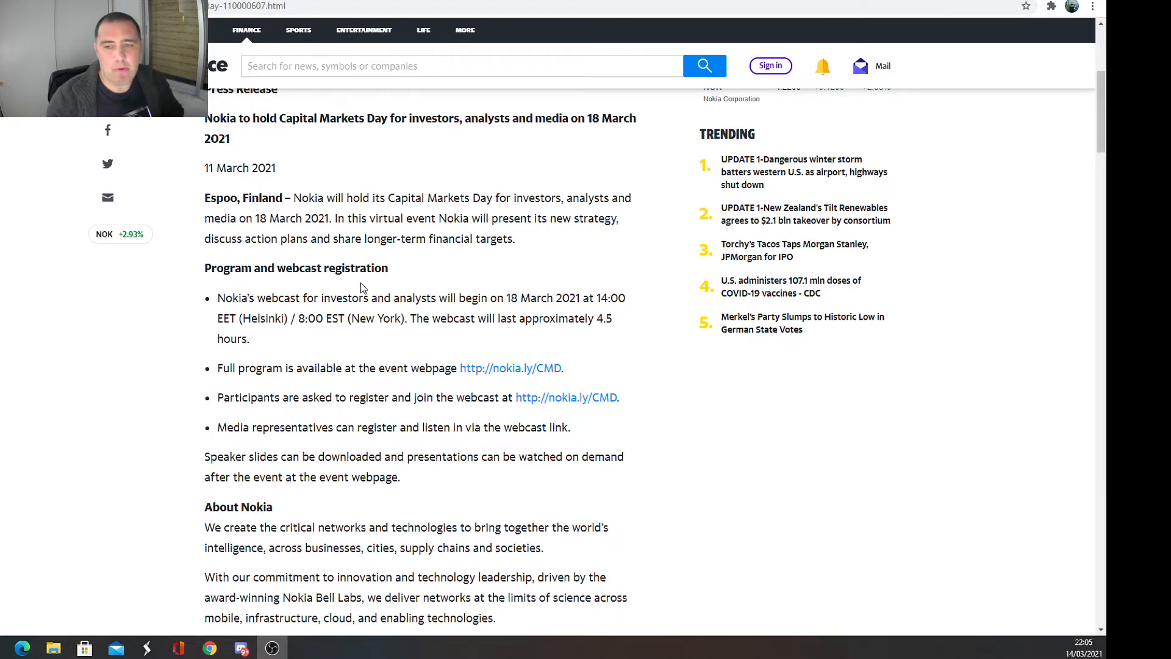
scroll(down, 3)
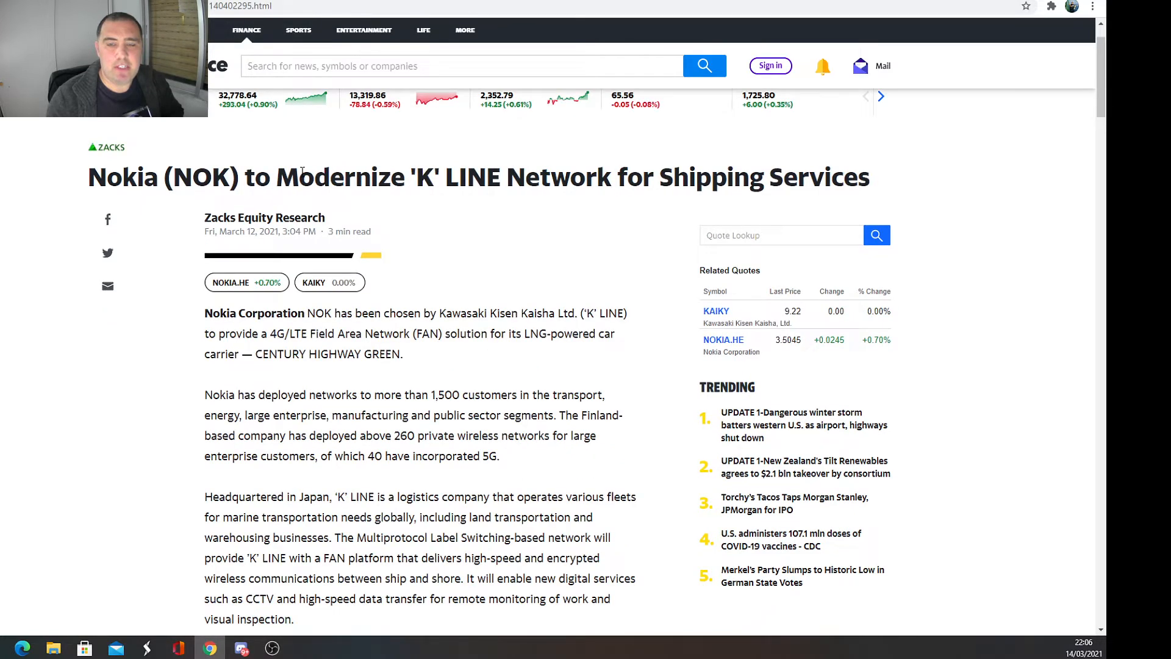
mouse_move(669, 319)
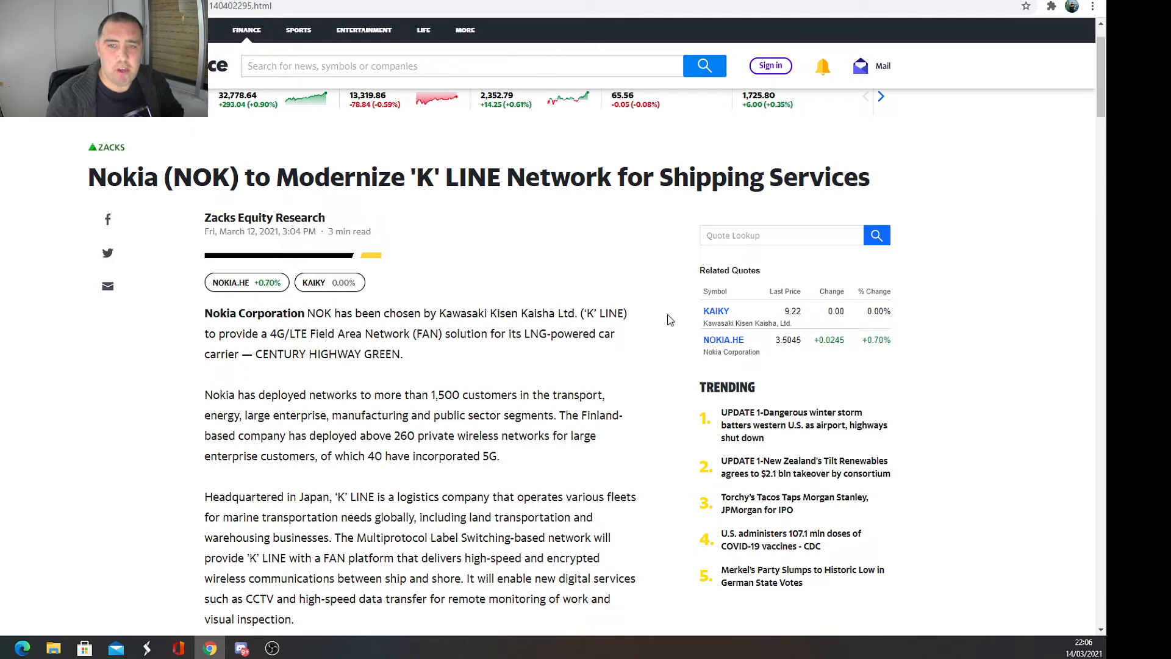
mouse_move(499, 240)
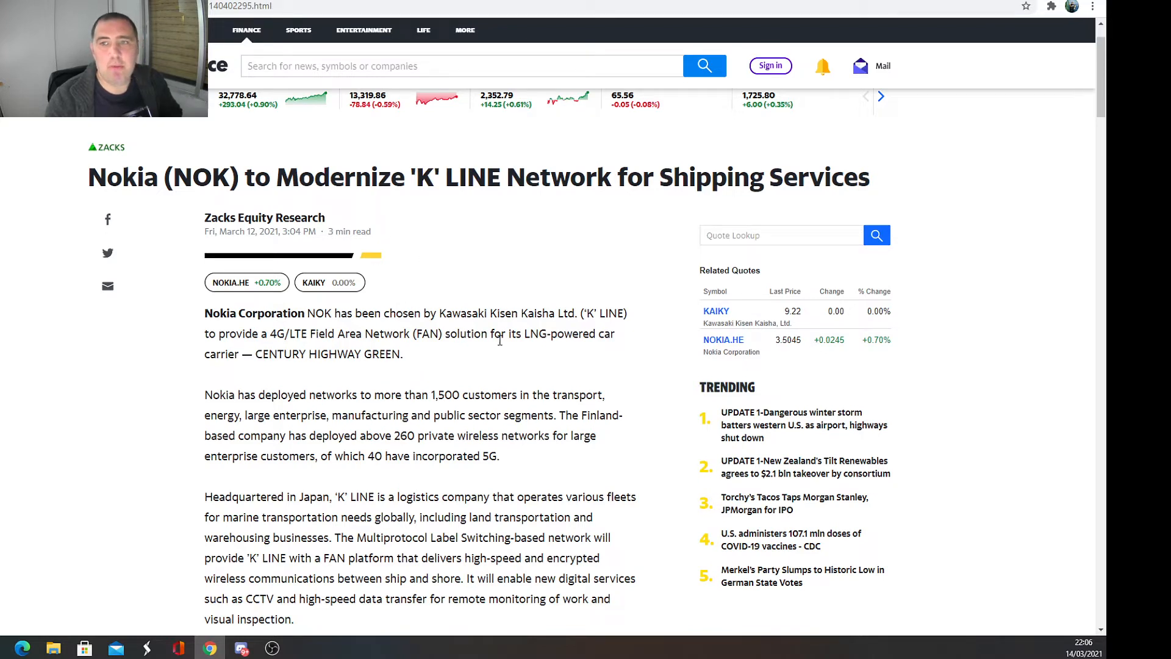
mouse_move(213, 253)
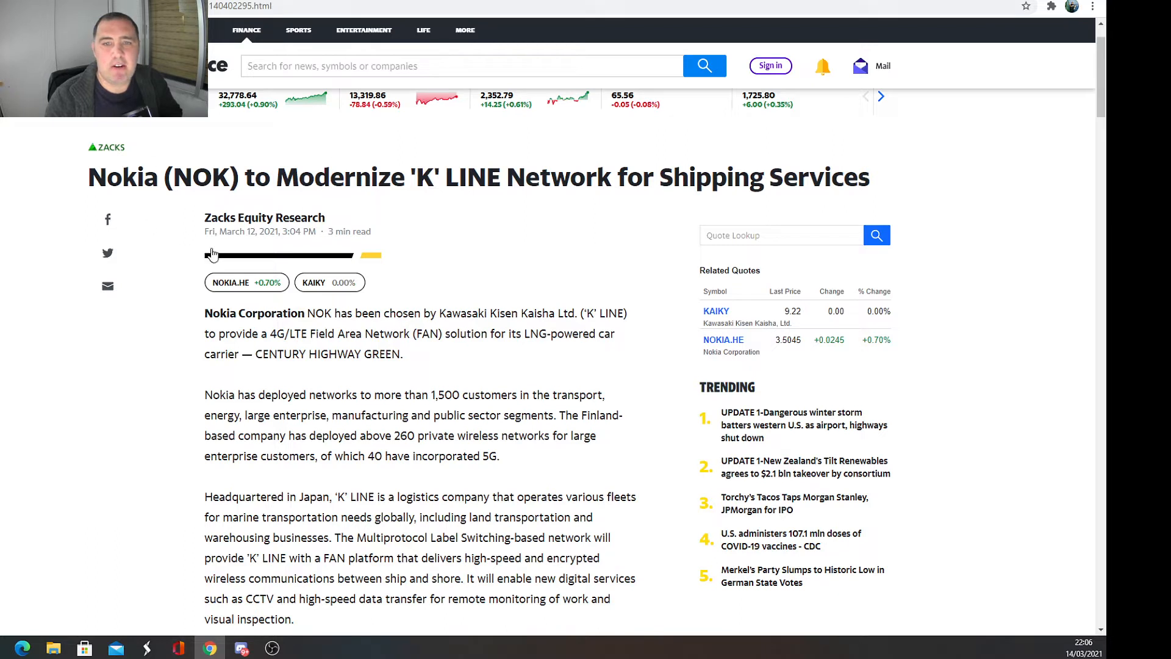
mouse_move(366, 345)
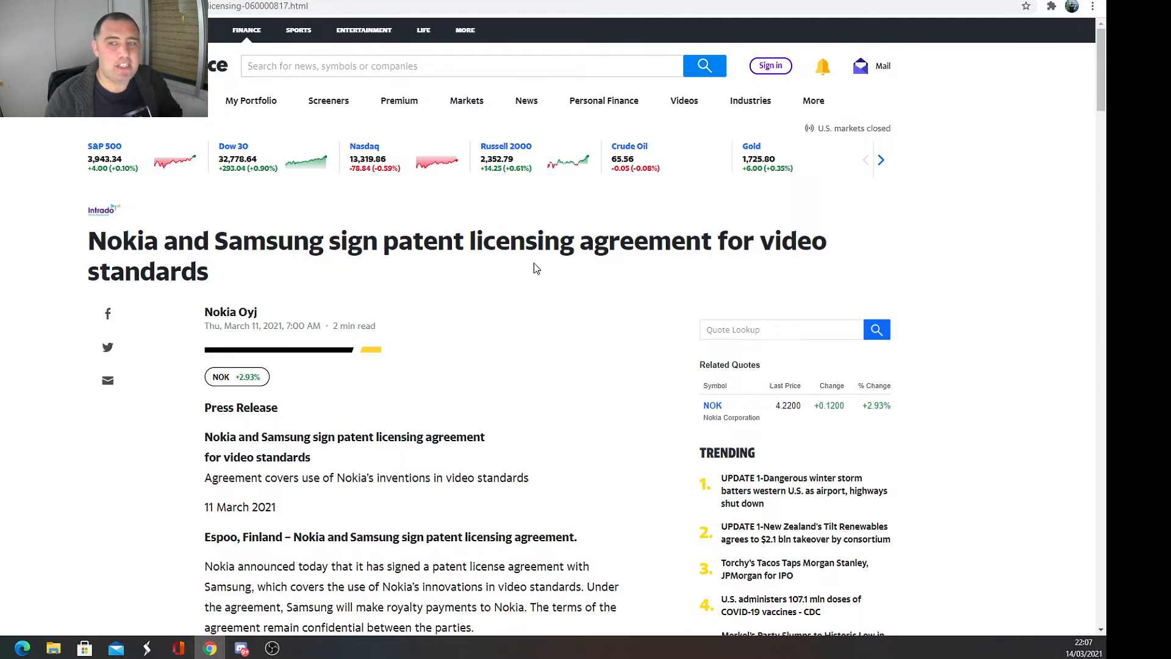
mouse_move(163, 328)
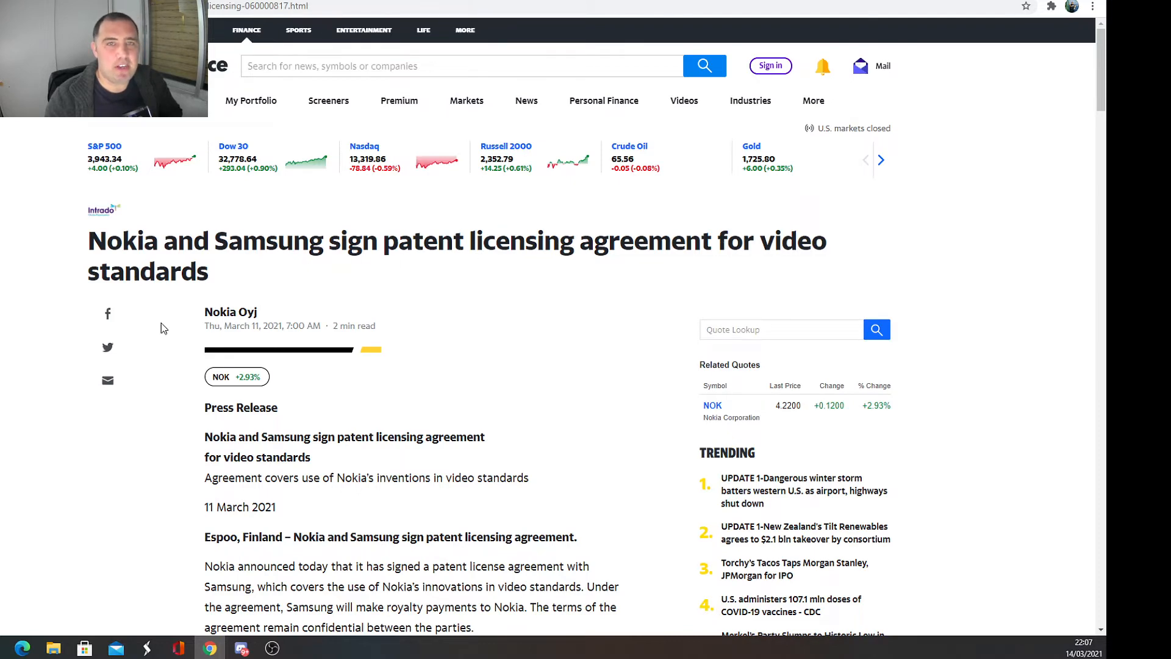
Step: Scroll through the Yahoo Finance Nokia–Samsung press release before moving to MarketWatch
scroll(down, 3)
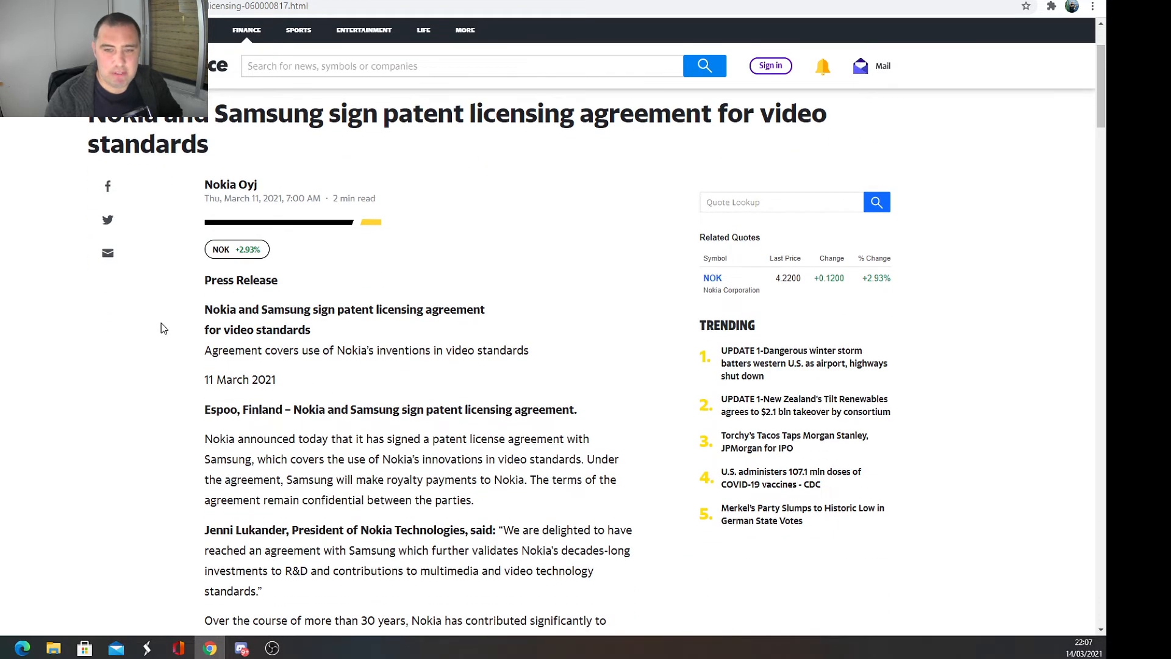
scroll(down, 3)
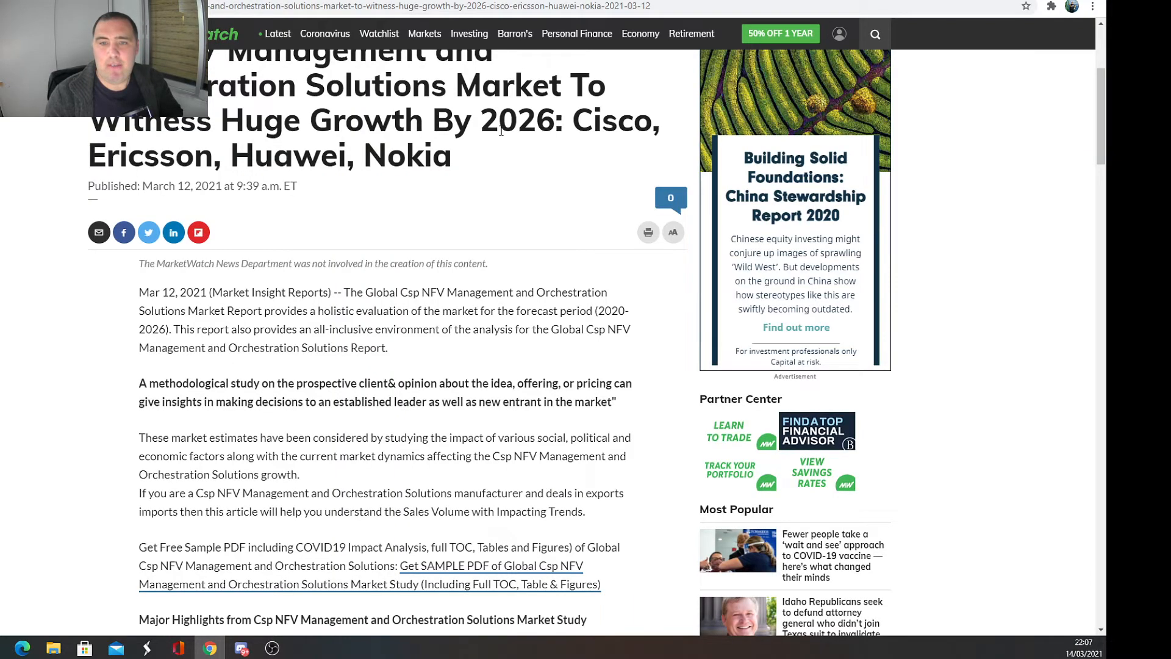
scroll(down, 3)
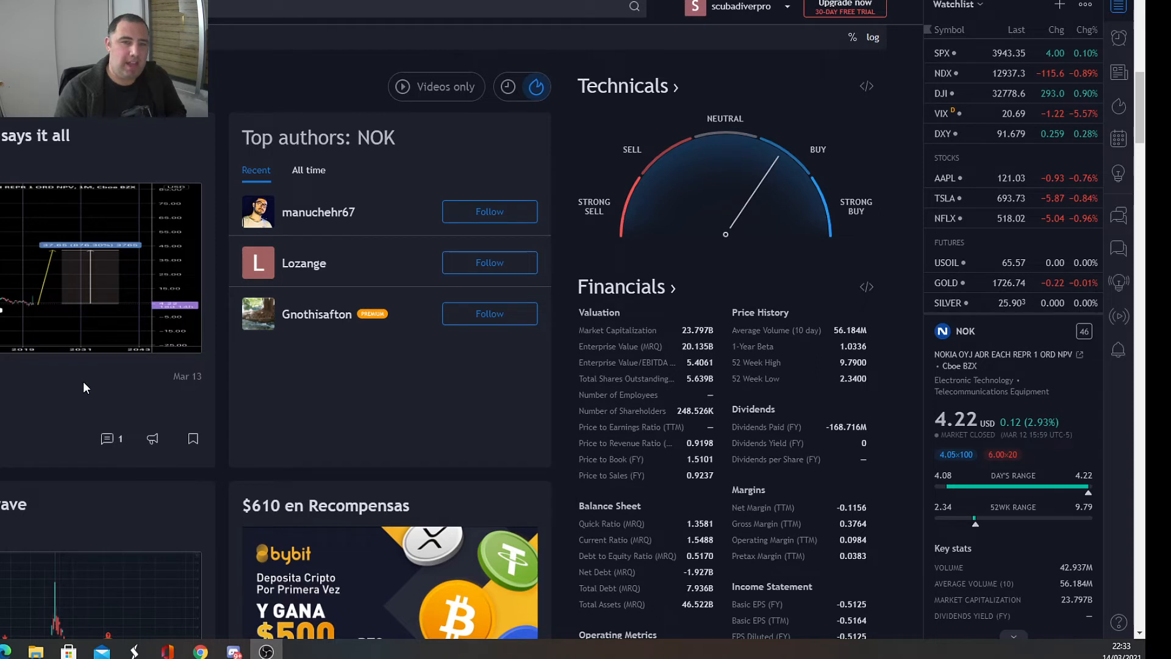
mouse_move(80, 277)
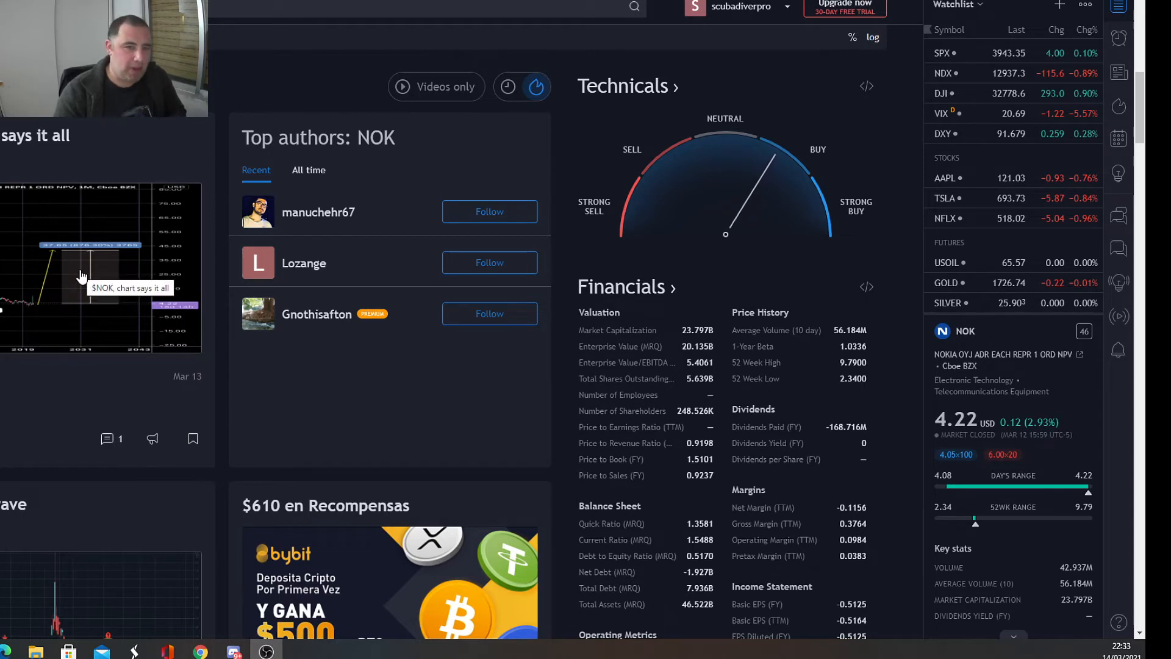
mouse_move(84, 219)
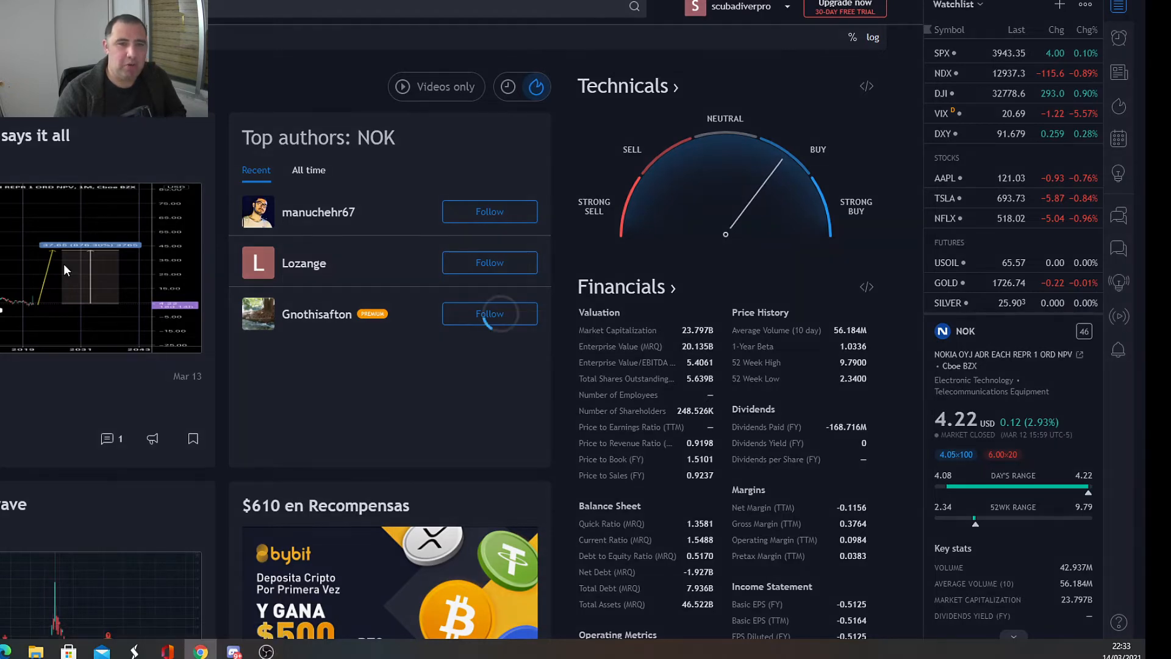
Step: Open the '$NOK, chart says it all' idea in full view to study its long-term pattern
click(101, 268)
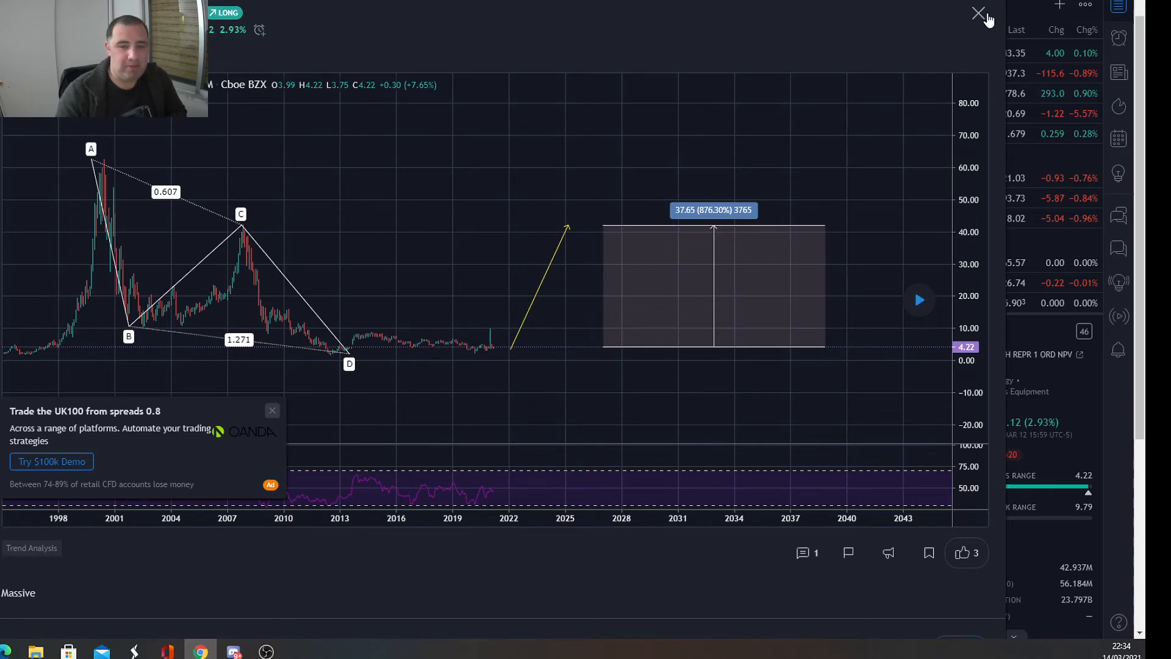
Step: Close the idea overlay to return to NOK's daily chart with support and resistance near $4.21
click(980, 14)
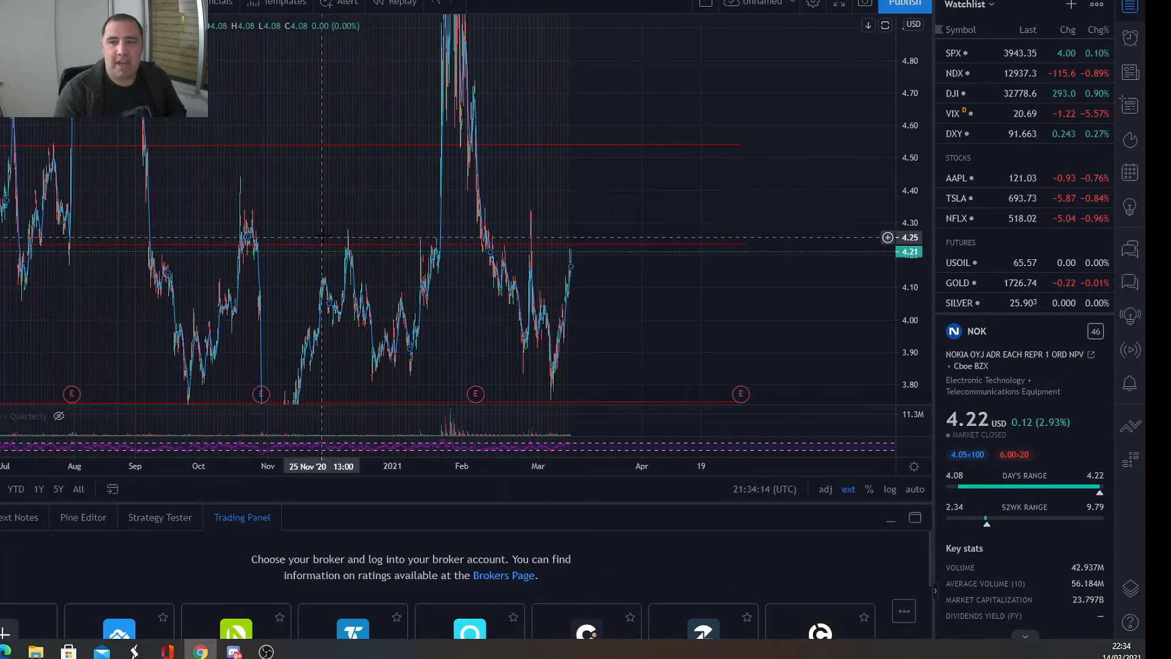
mouse_move(716, 294)
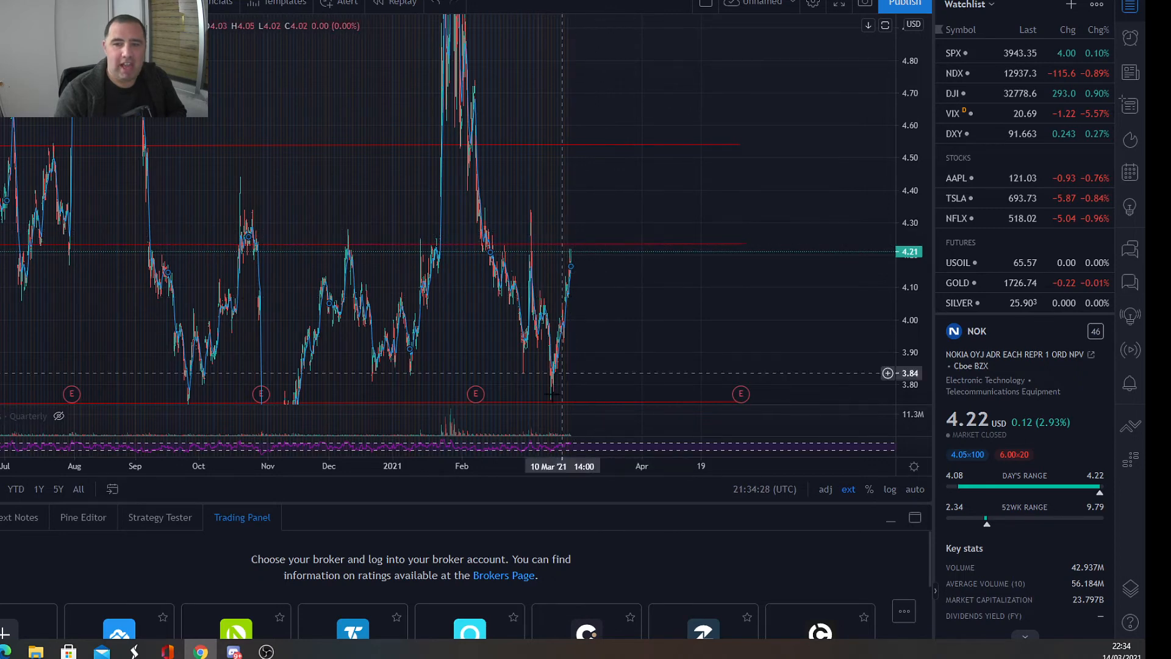
mouse_move(623, 358)
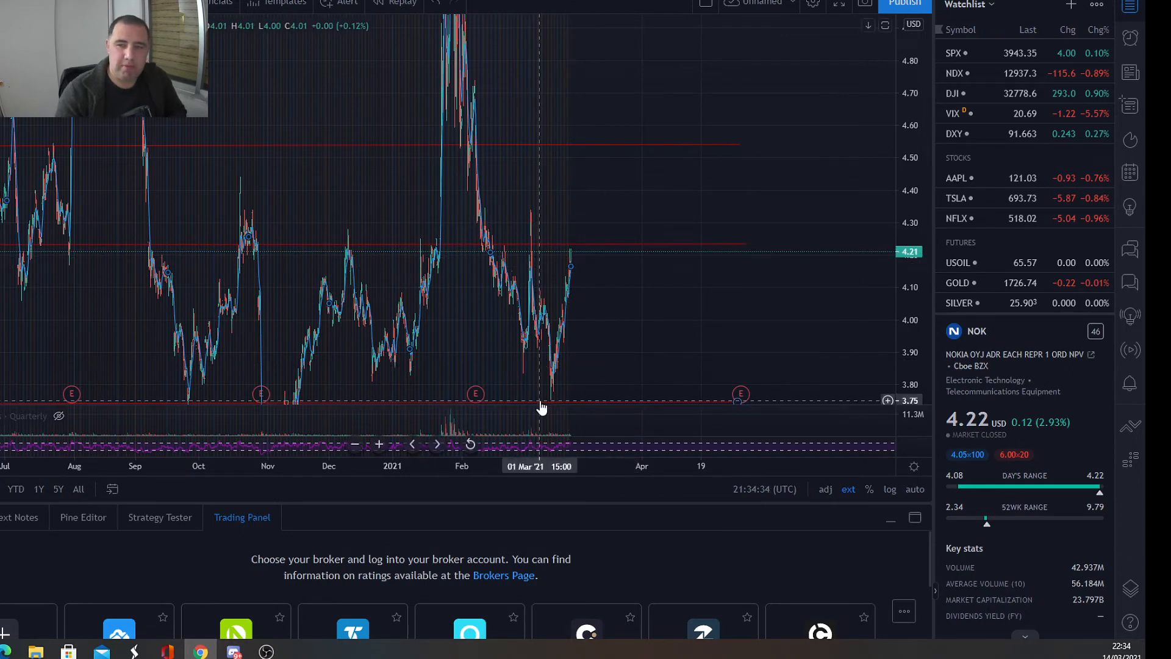
mouse_move(543, 409)
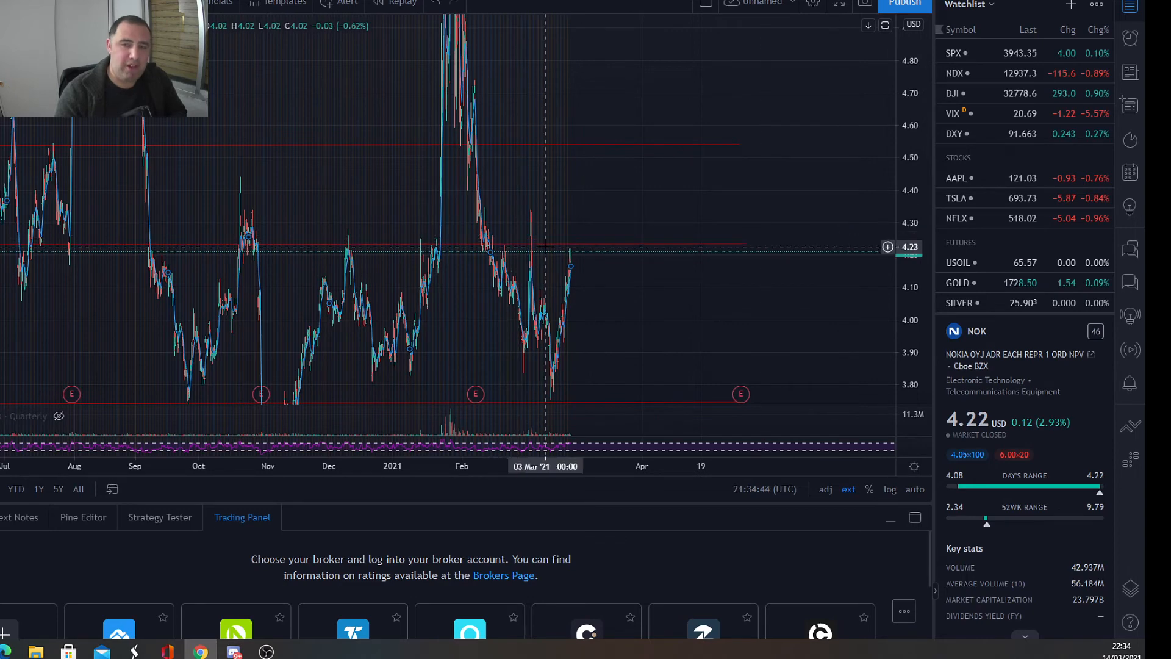
mouse_move(595, 273)
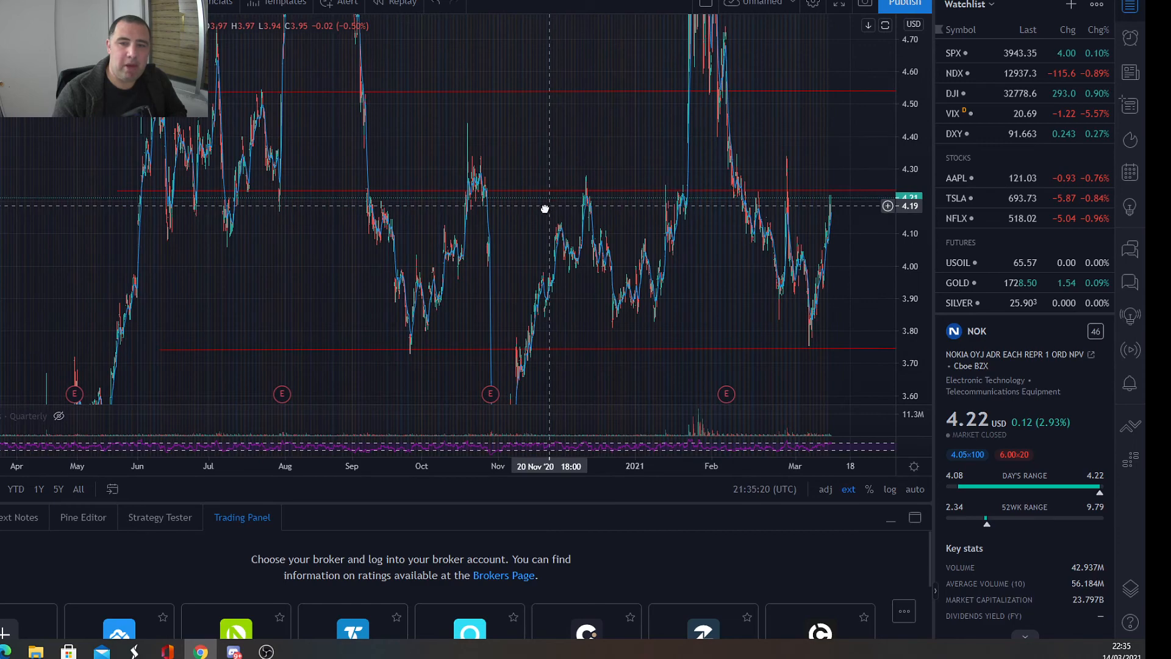
Step: Pan and rescale the NOK chart to show resistance lines near $4.53 and about $5.10
drag(544, 209, 232, 255)
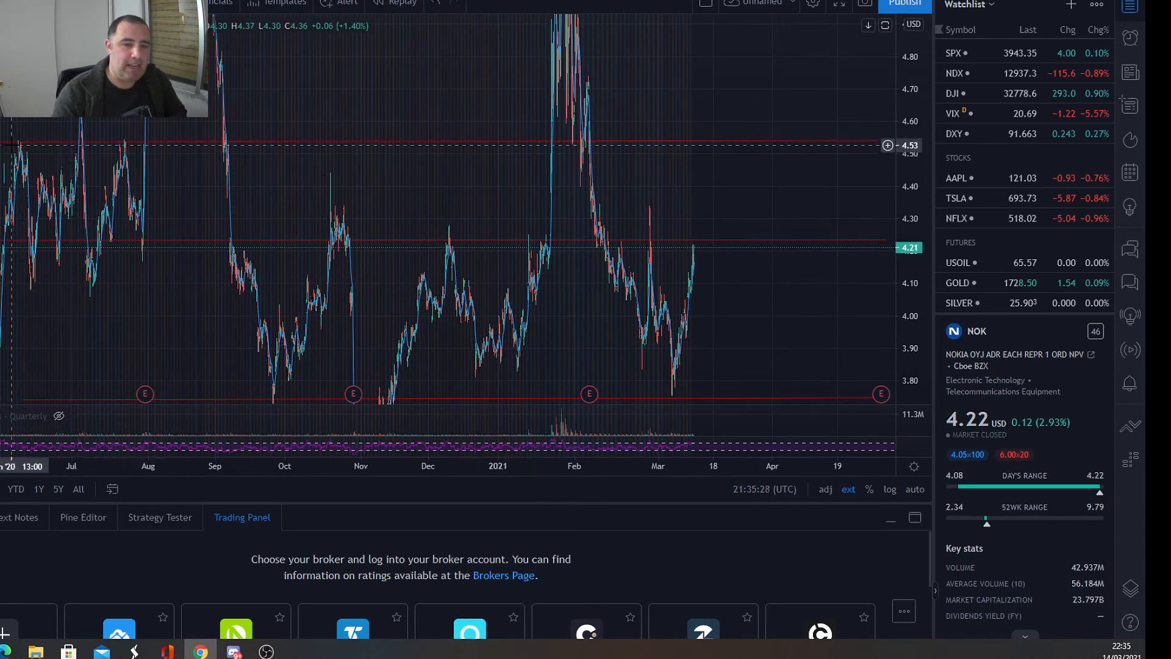
mouse_move(124, 148)
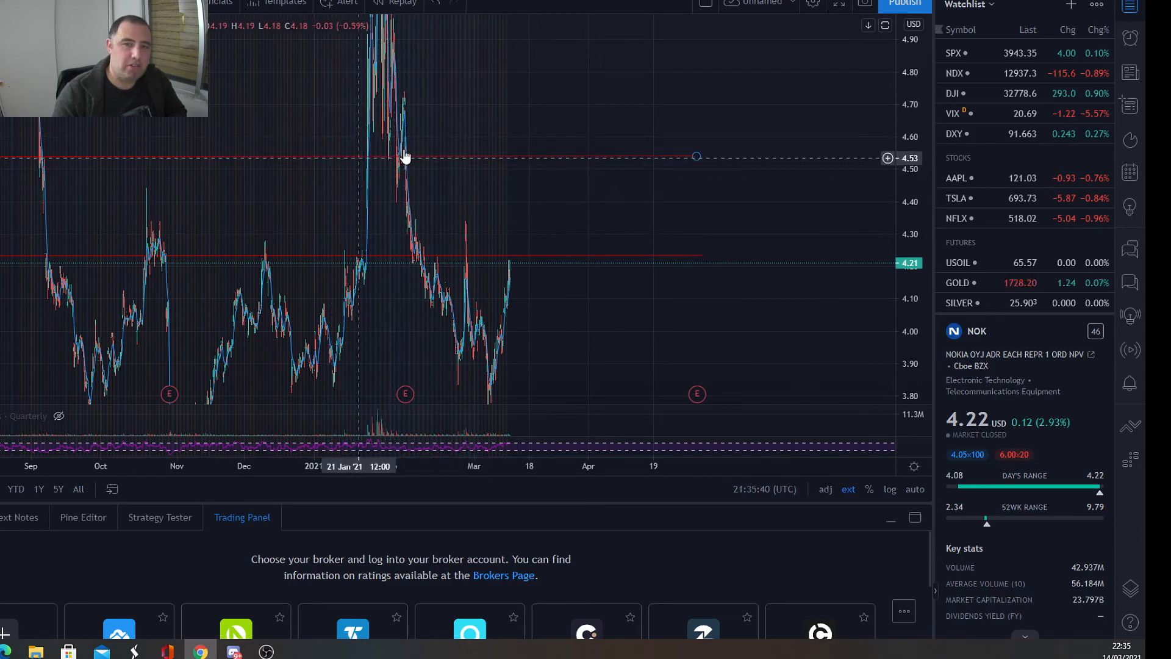
mouse_move(409, 142)
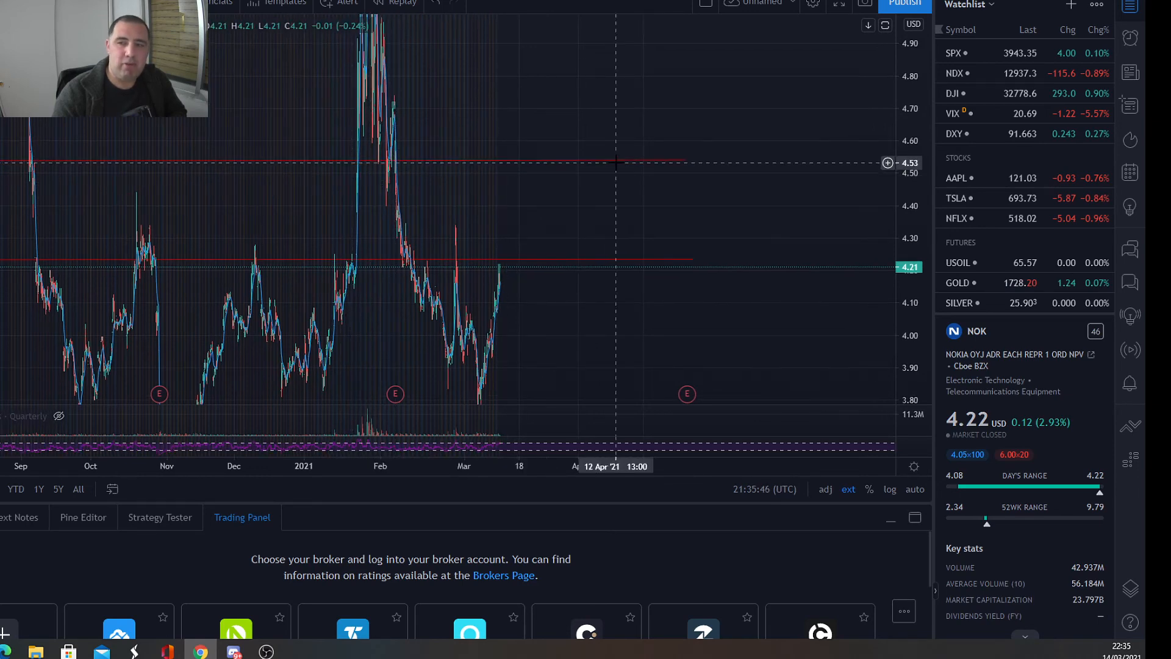
mouse_move(596, 295)
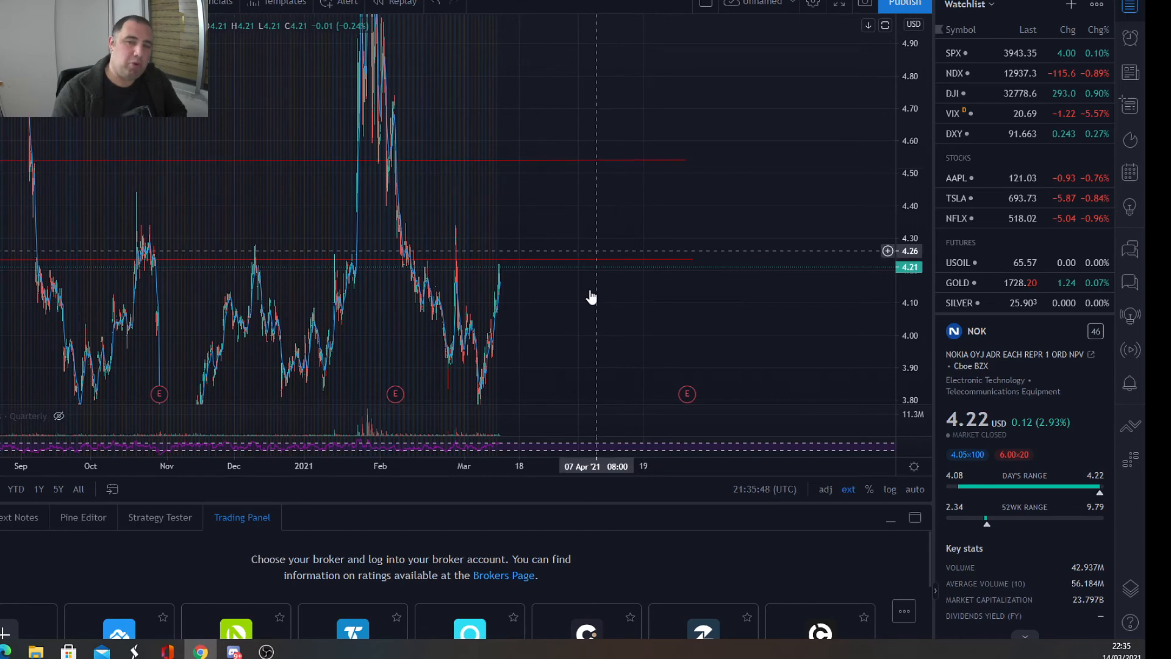
drag(591, 296, 533, 241)
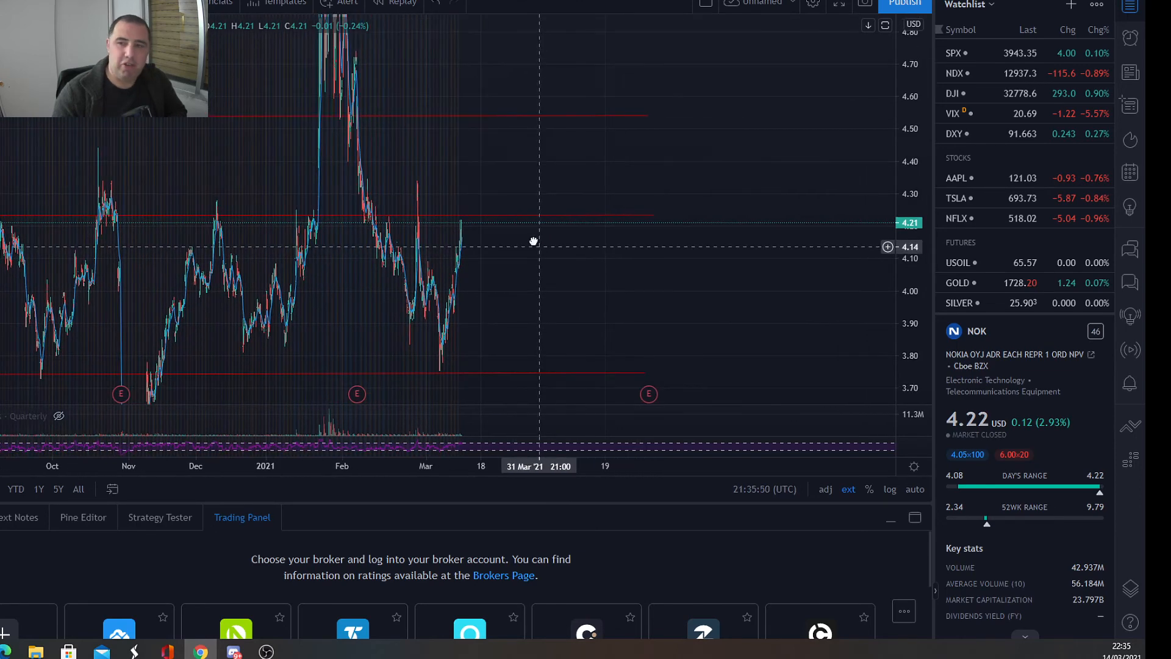
drag(533, 241, 569, 333)
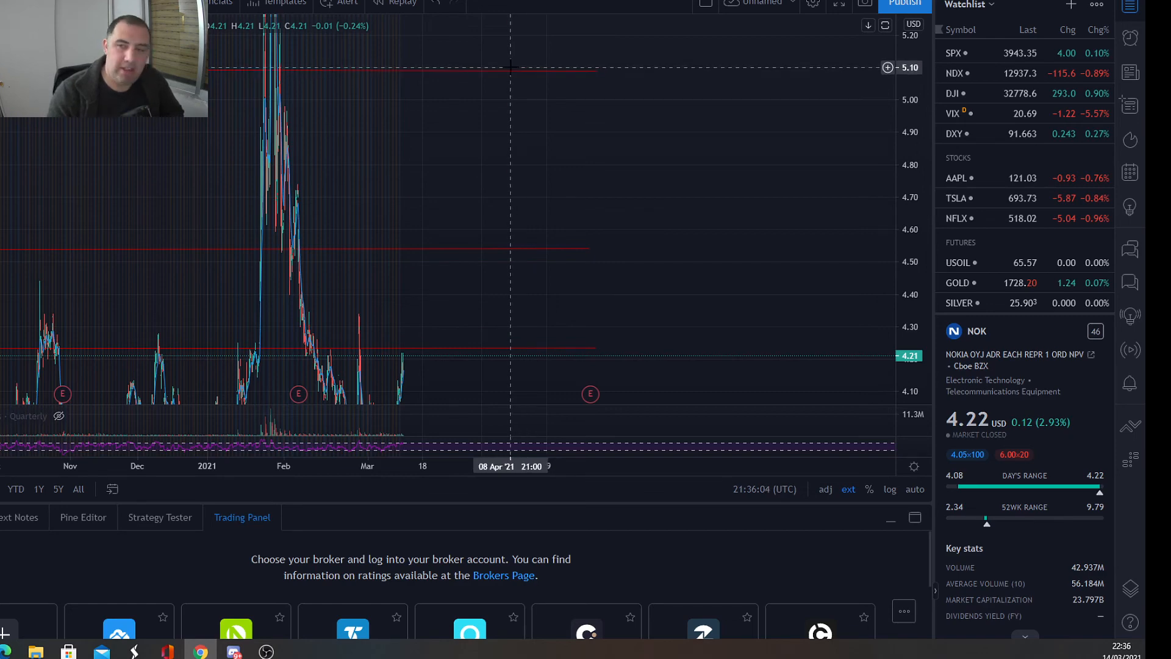
mouse_move(485, 80)
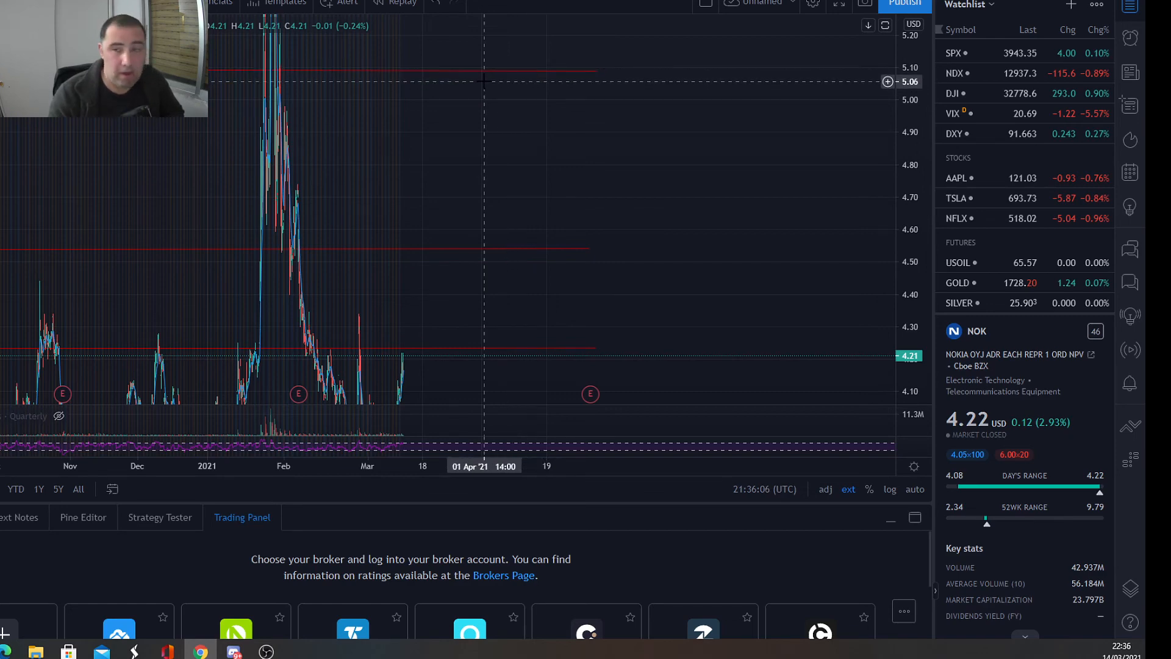